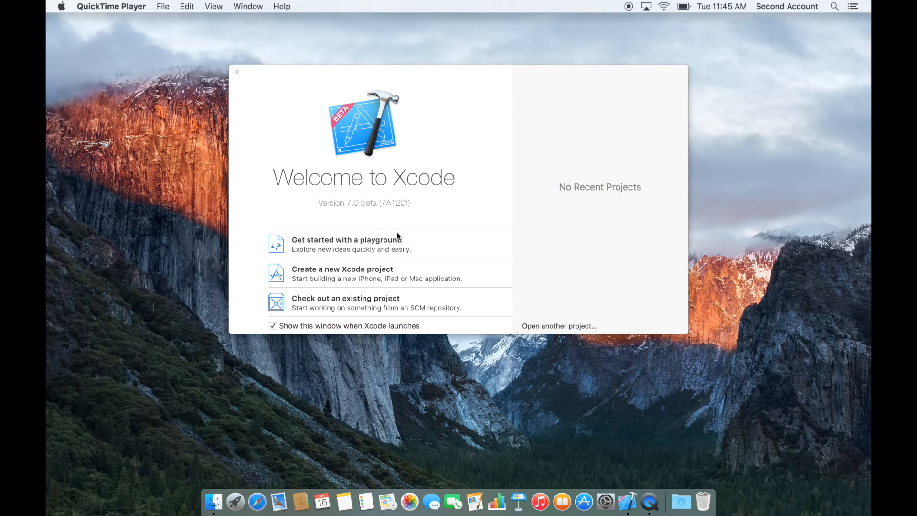
mouse_move(353, 204)
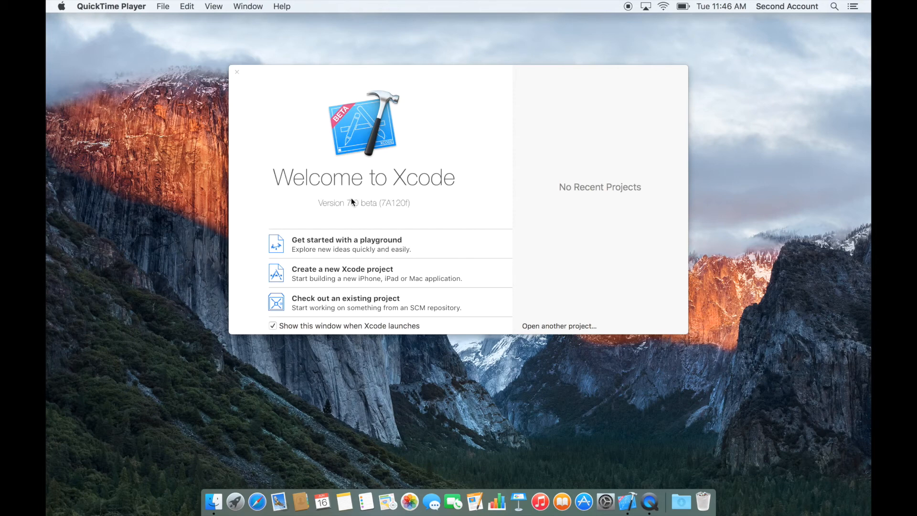
mouse_move(349, 204)
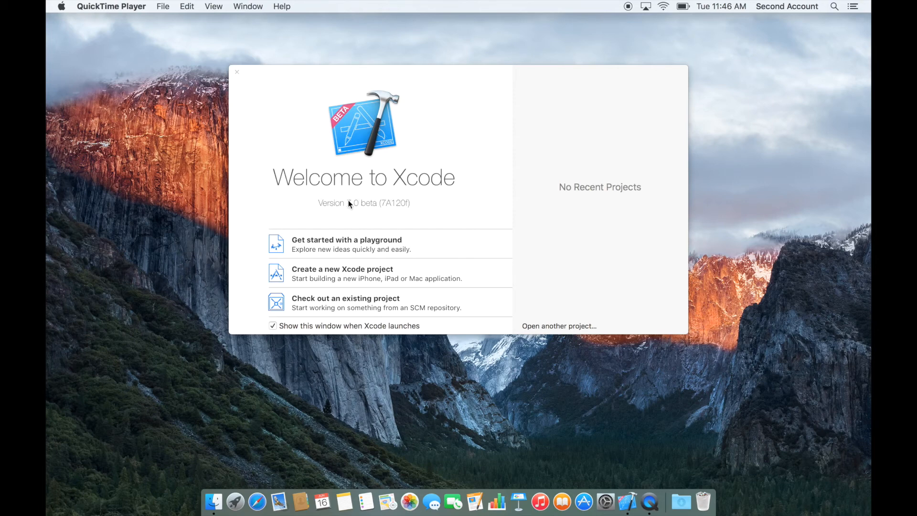